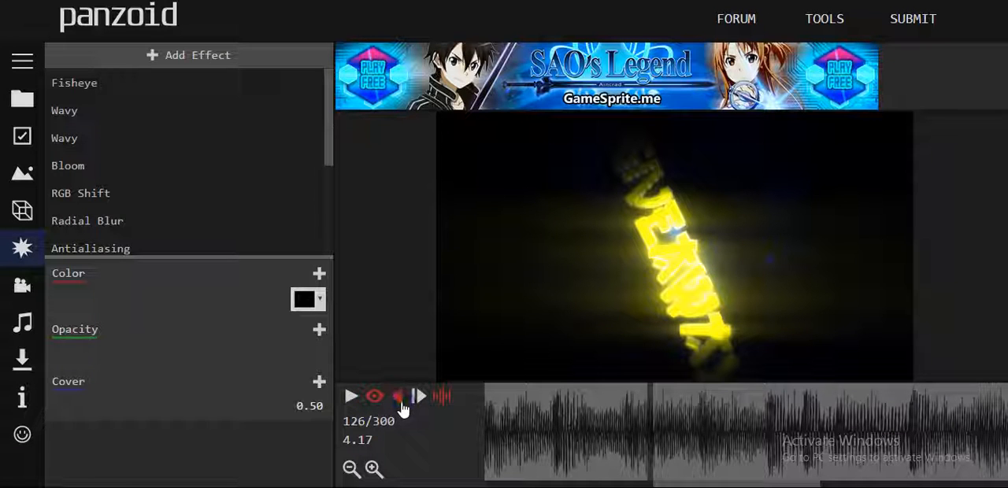
- Play the glowing yellow 3D text intro preview briefly and pause it at frame 232
click(350, 397)
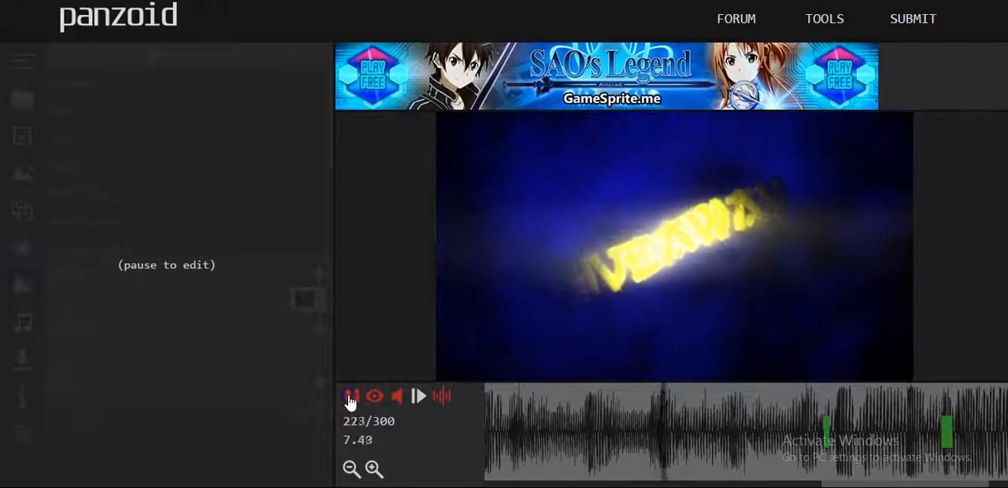
click(353, 397)
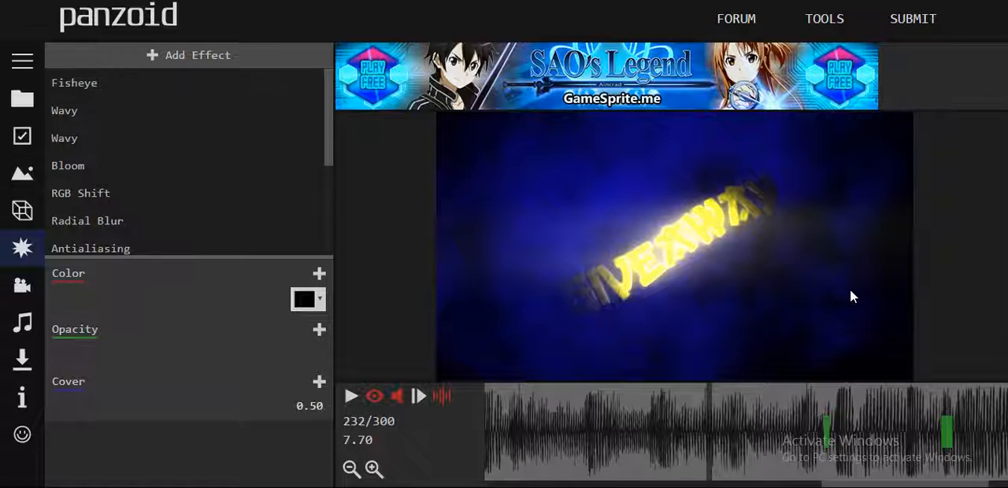
mouse_move(685, 229)
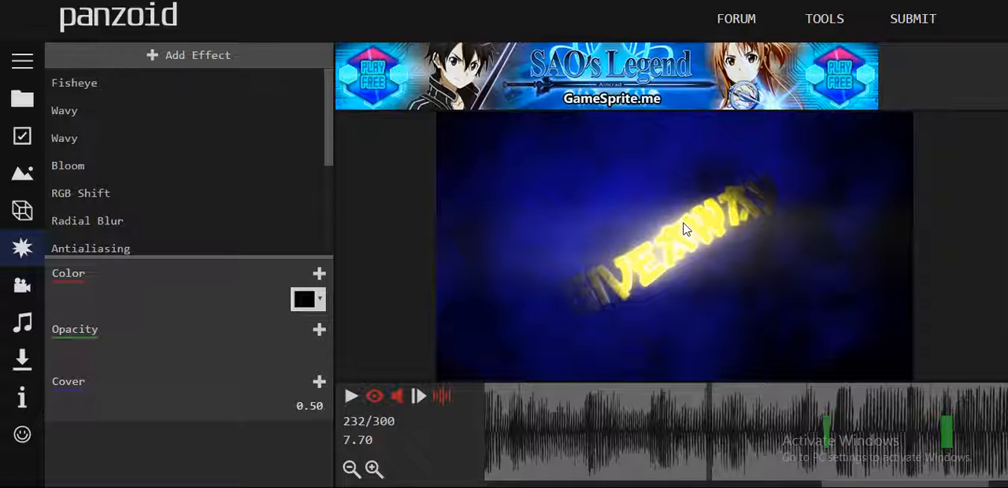
mouse_move(693, 345)
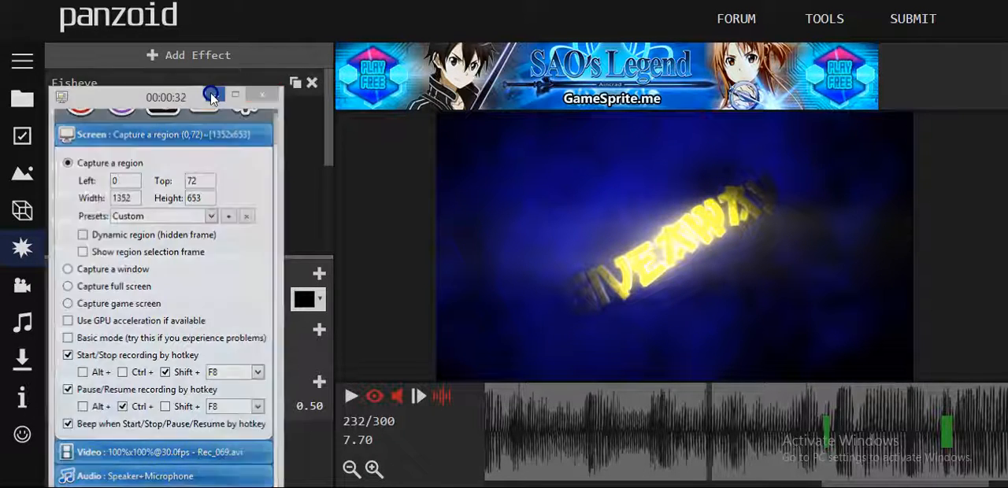
click(312, 82)
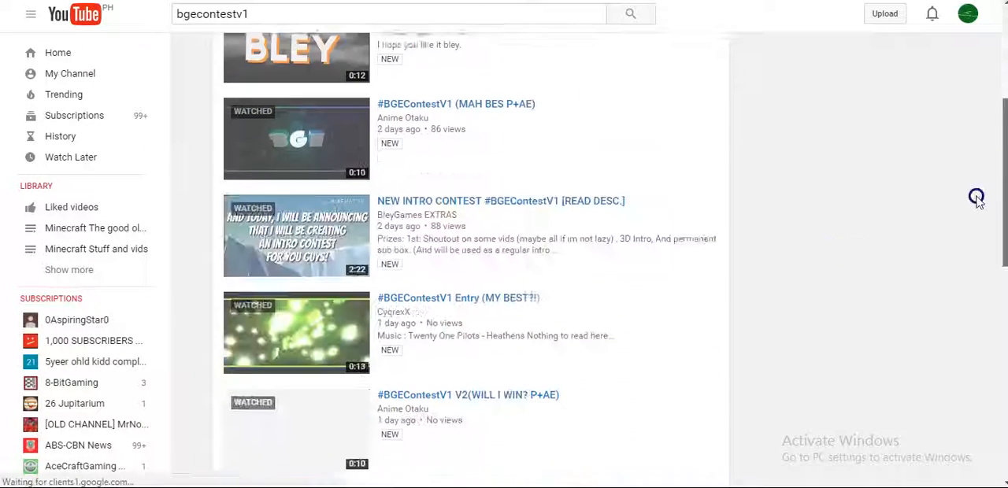
- Browse the BGEContestV1 search results up and down before the contest video is chosen
scroll(down, 3)
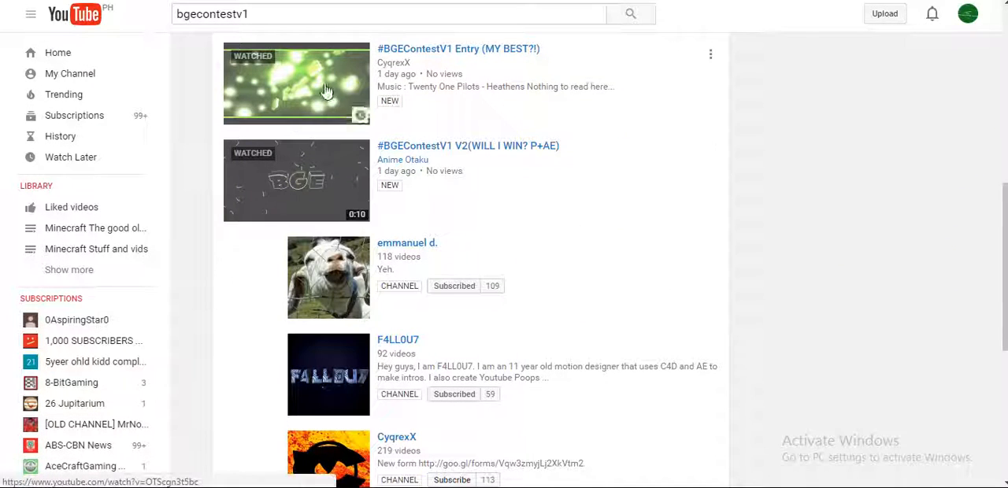
scroll(up, 3)
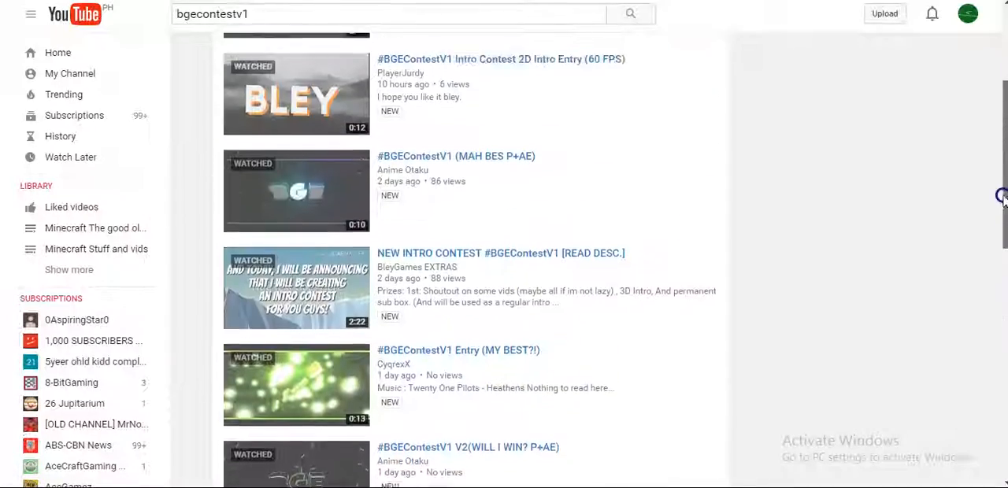
scroll(down, 3)
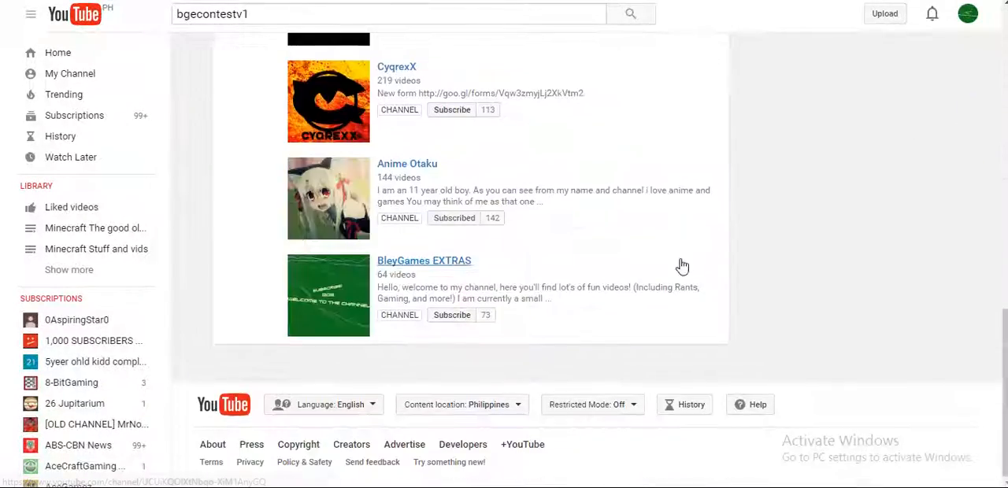
scroll(up, 3)
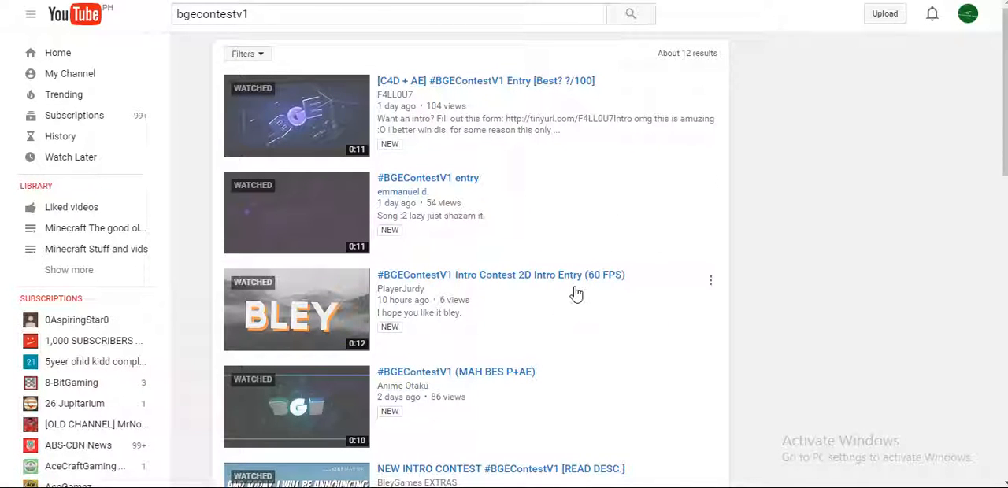
mouse_move(491, 239)
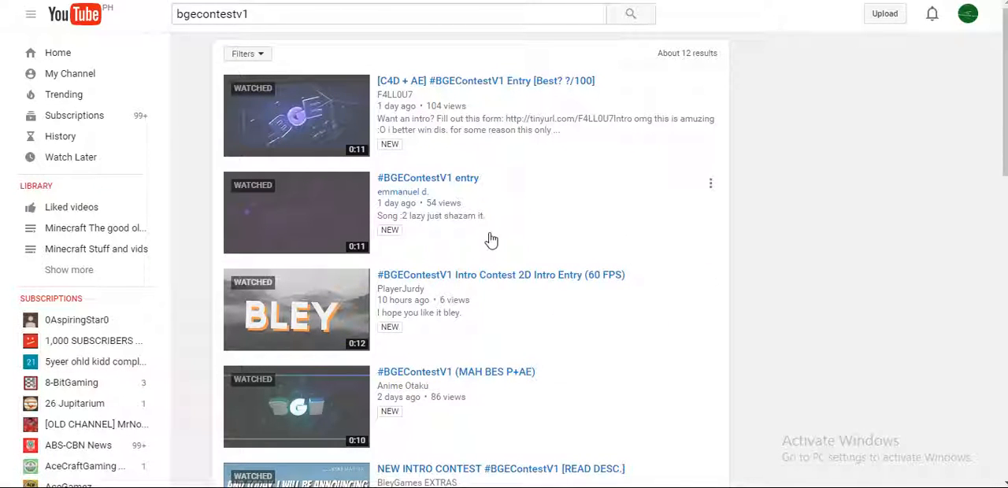
scroll(down, 3)
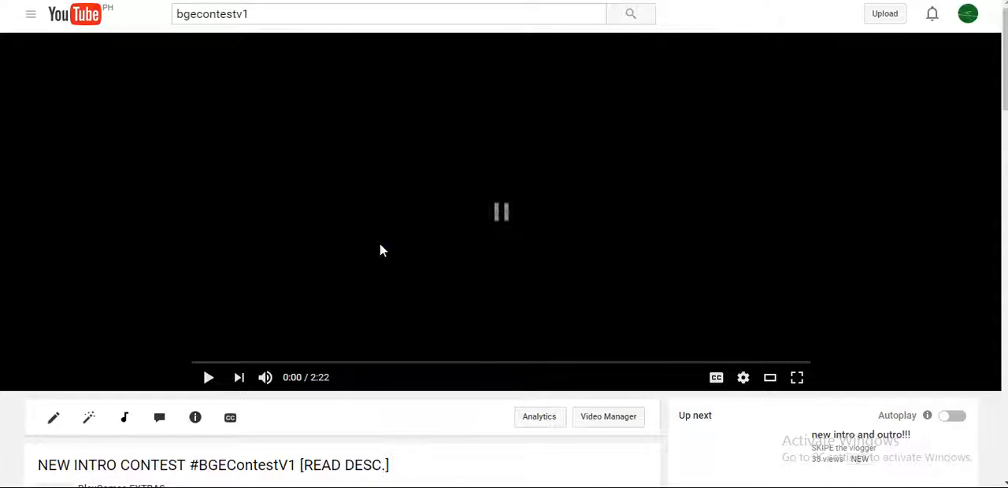
scroll(down, 3)
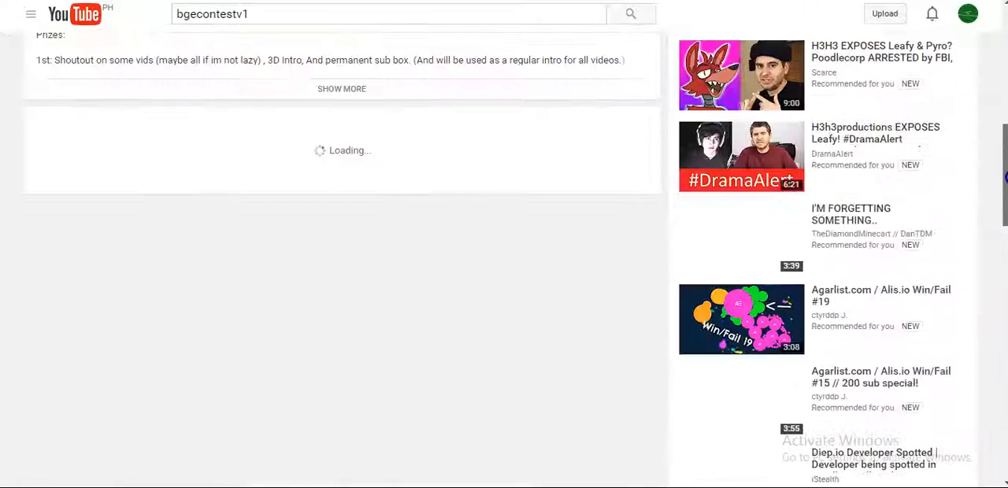
click(342, 88)
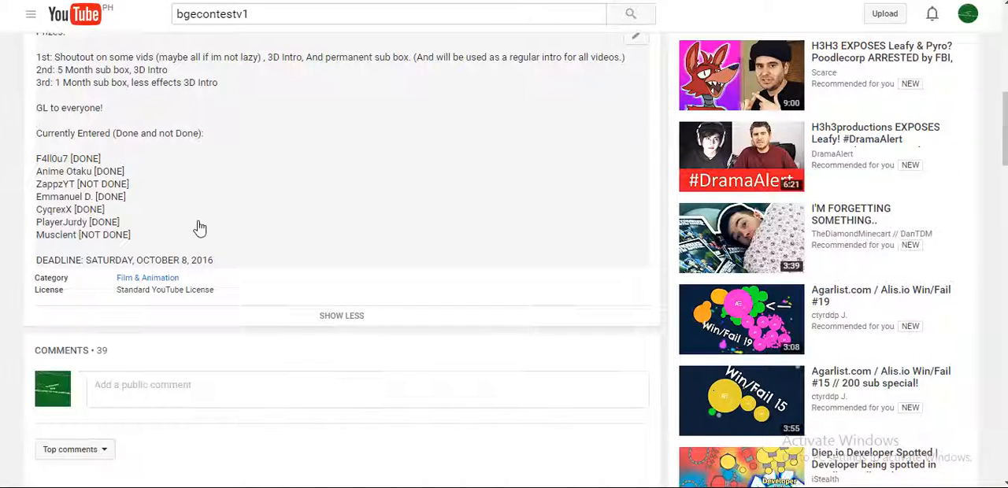
mouse_move(209, 154)
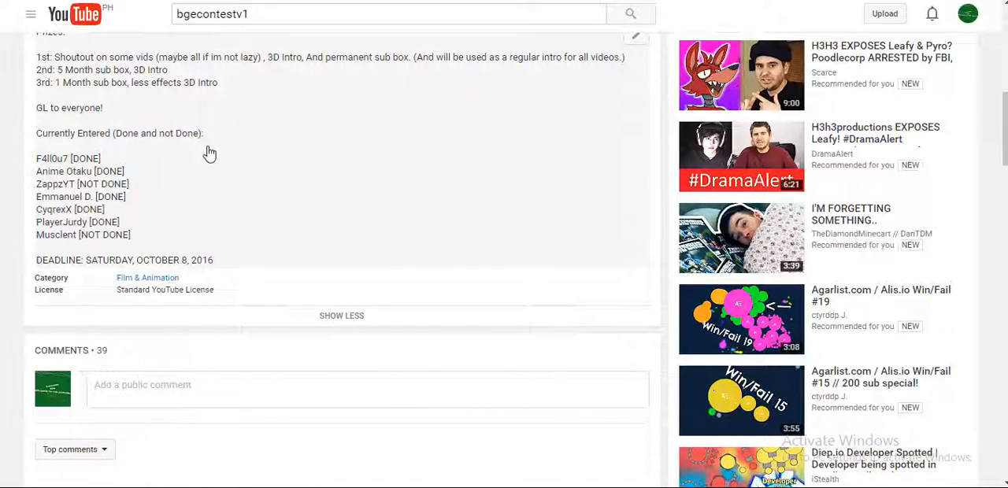
scroll(down, 3)
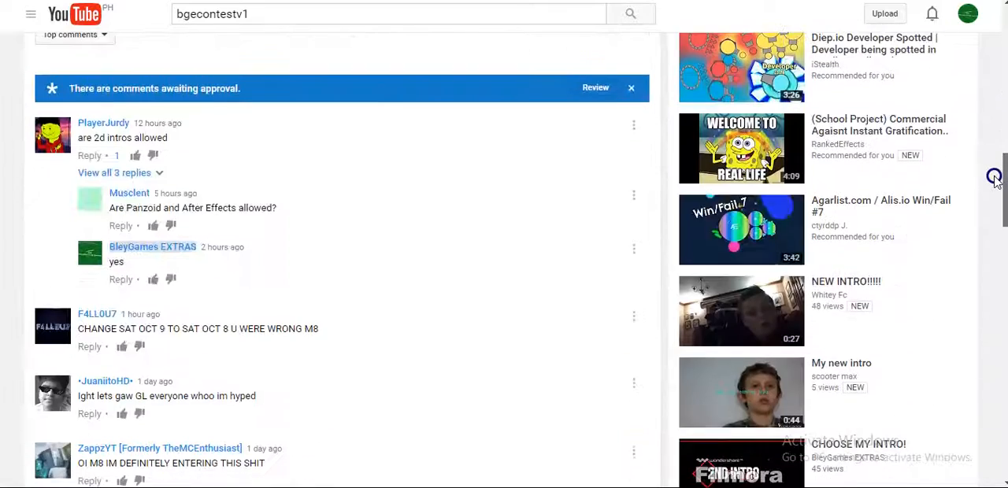
scroll(down, 3)
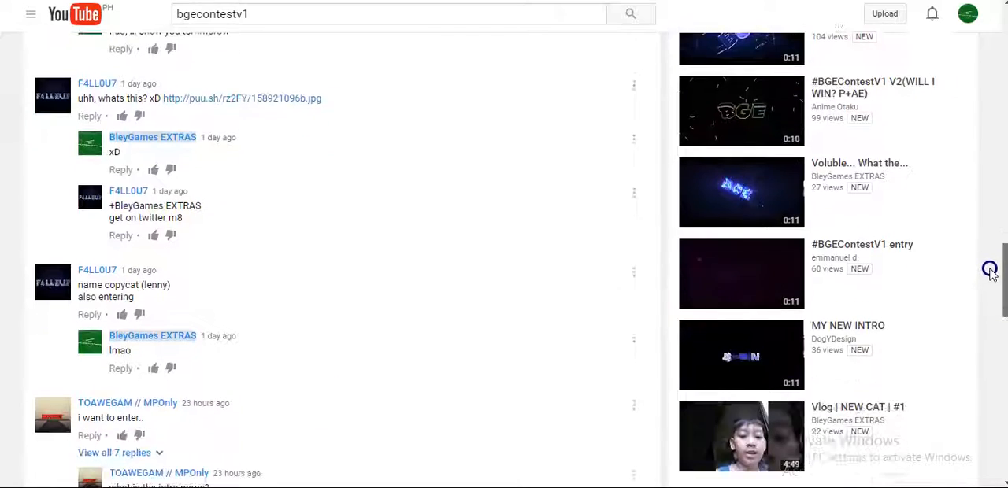
scroll(down, 3)
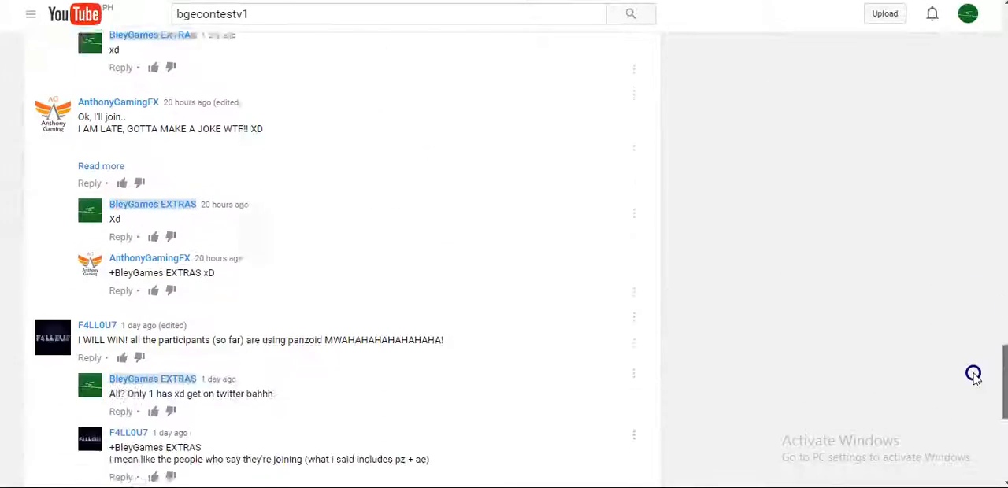
scroll(down, 3)
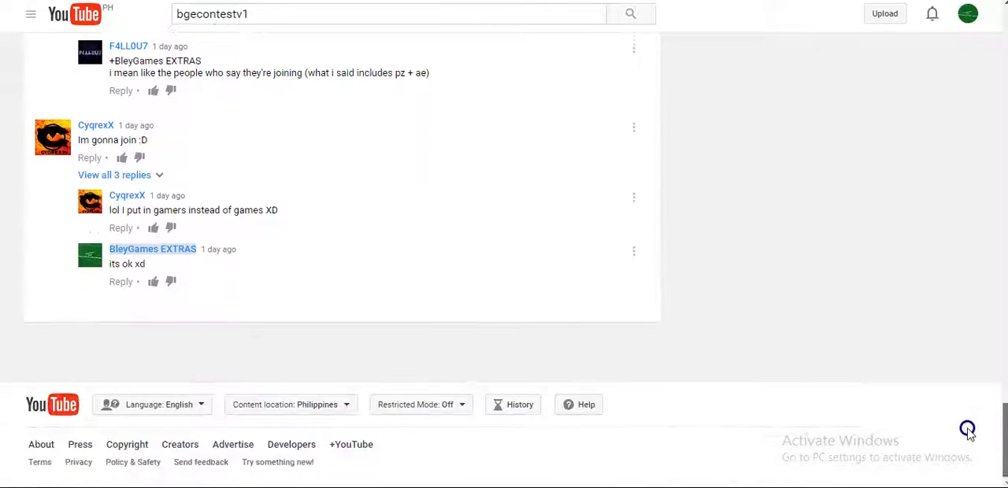
scroll(up, 3)
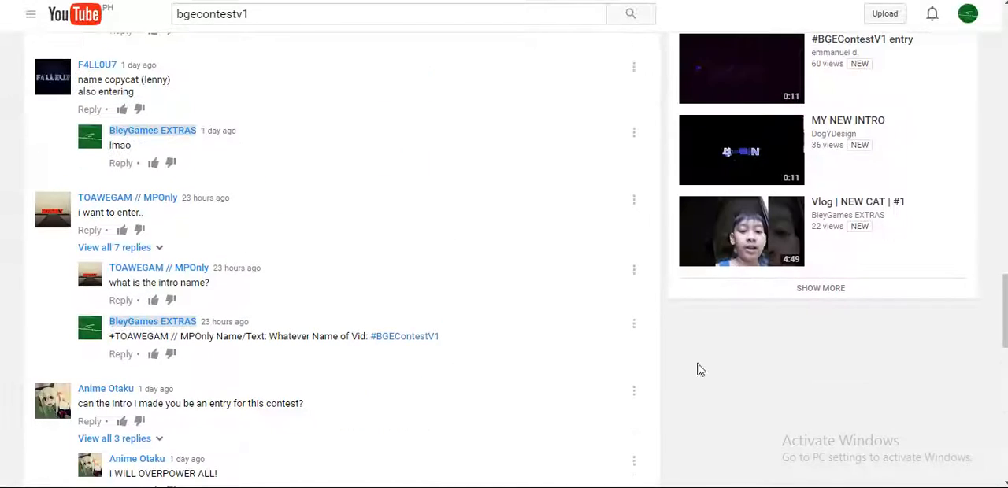
scroll(up, 3)
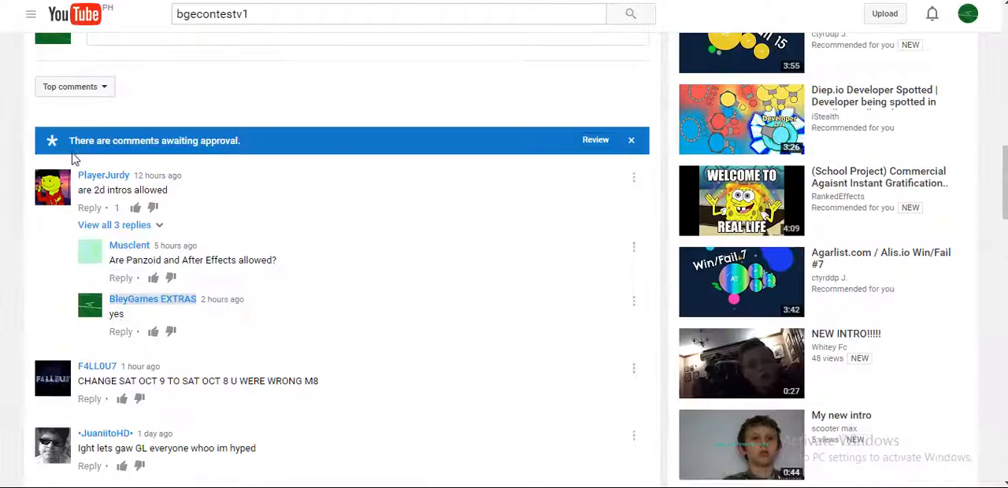
- Search YouTube for "Musclent intro" and look through the results
click(386, 13)
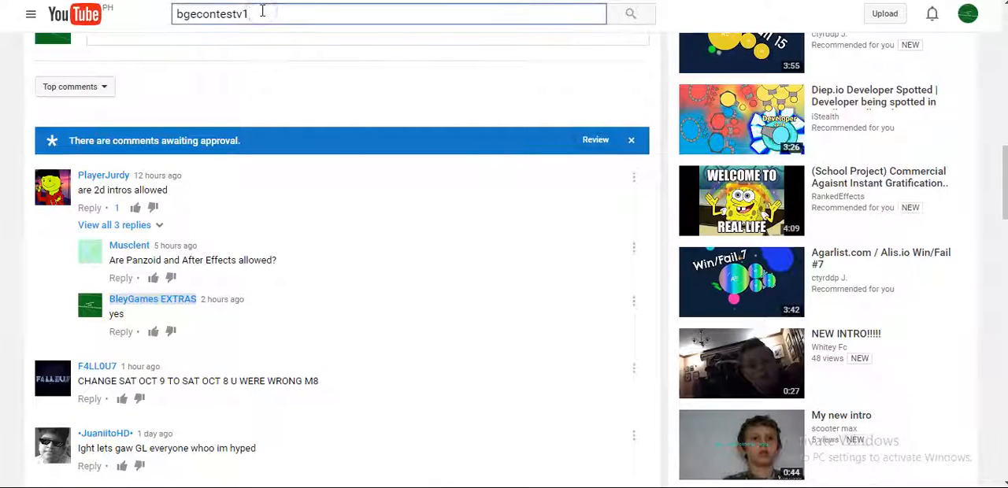
text(Musclent)
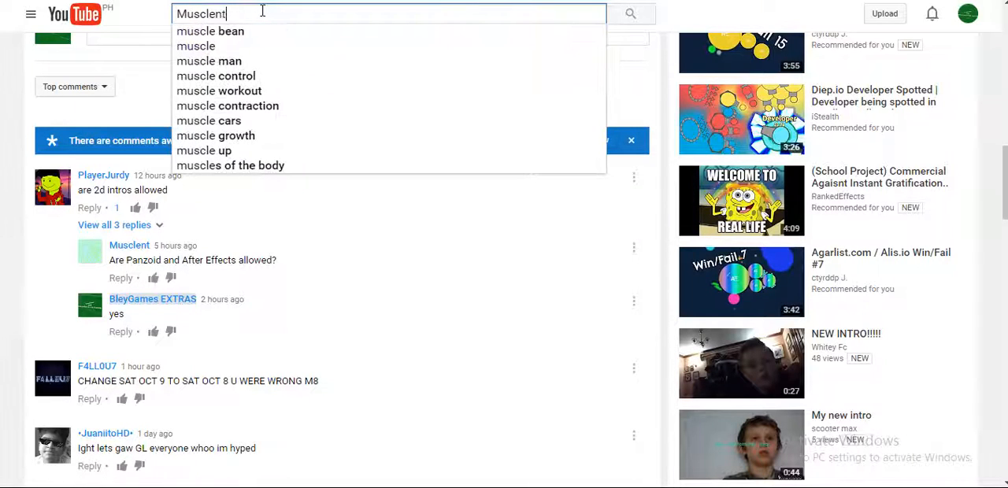
text(intro)
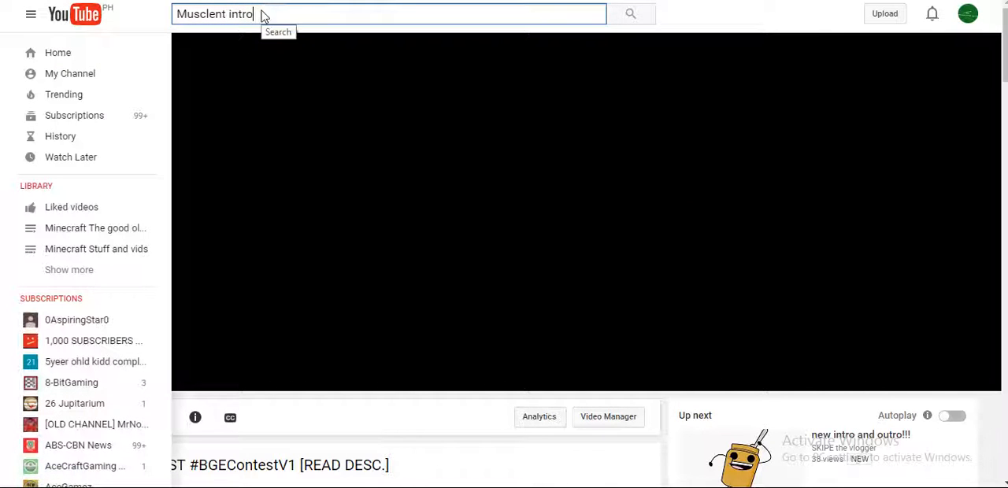
click(629, 13)
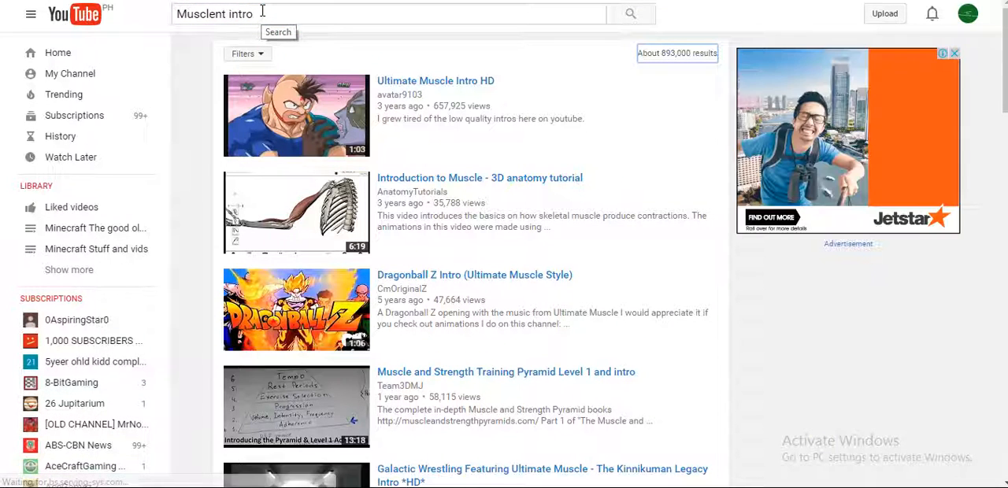
scroll(down, 3)
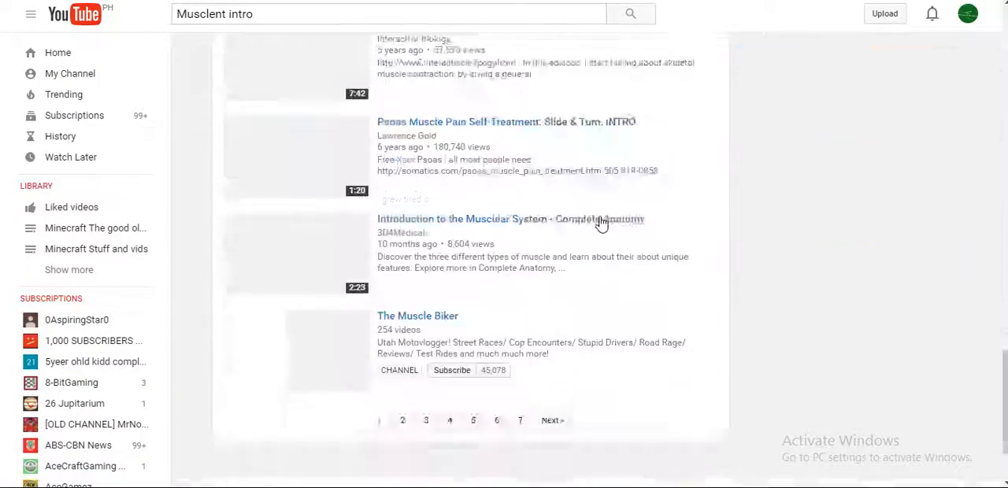
scroll(down, 3)
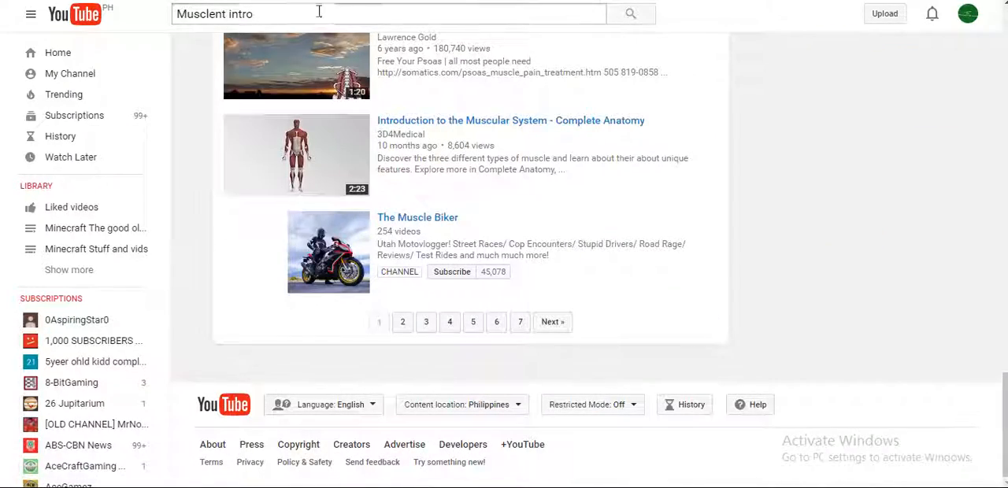
- Refine the search to "Musclent intro panzoid" and browse those results
text(panzu)
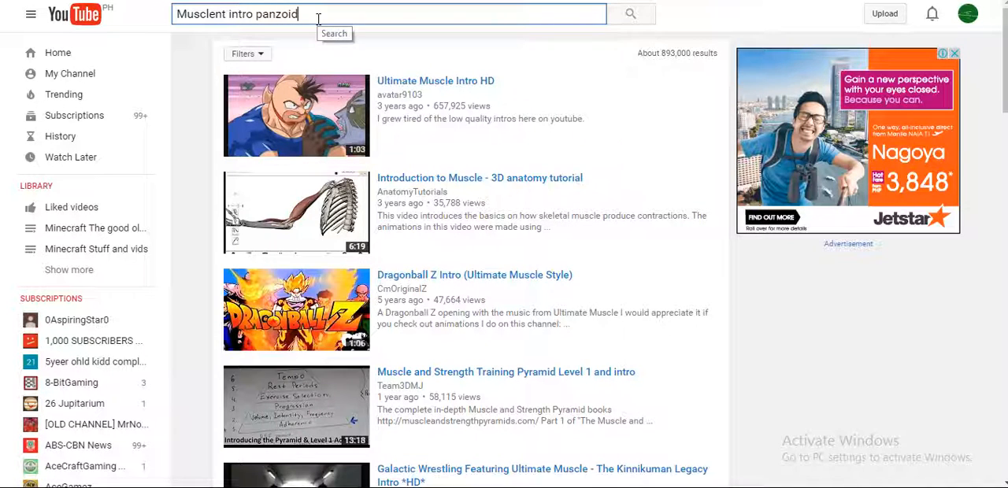
click(630, 15)
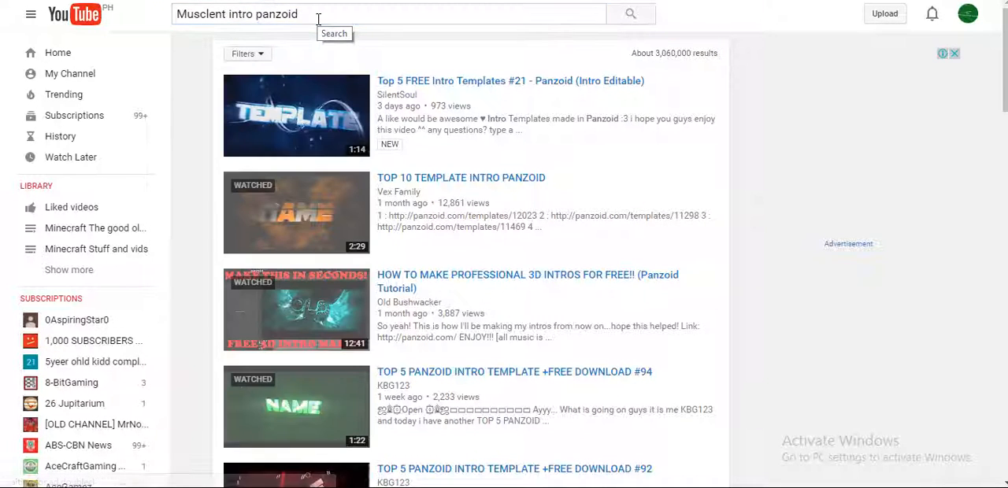
scroll(down, 3)
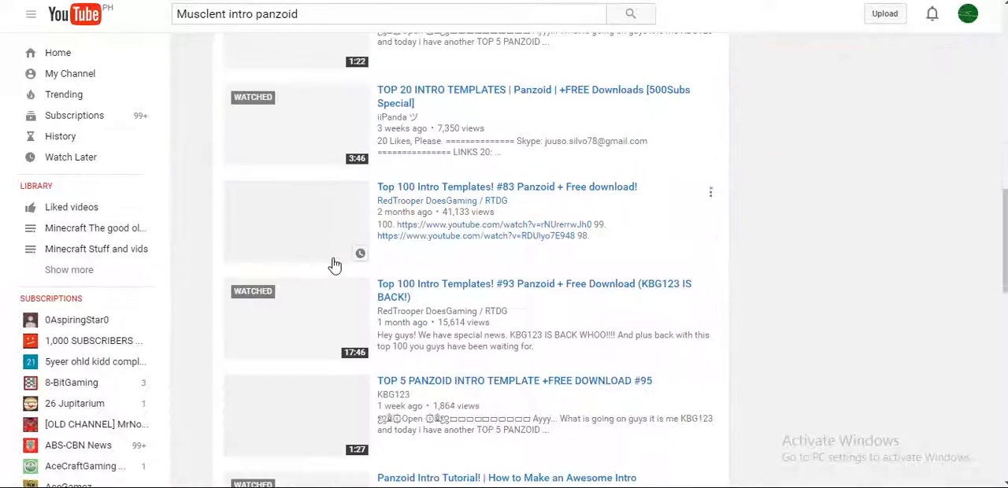
scroll(down, 3)
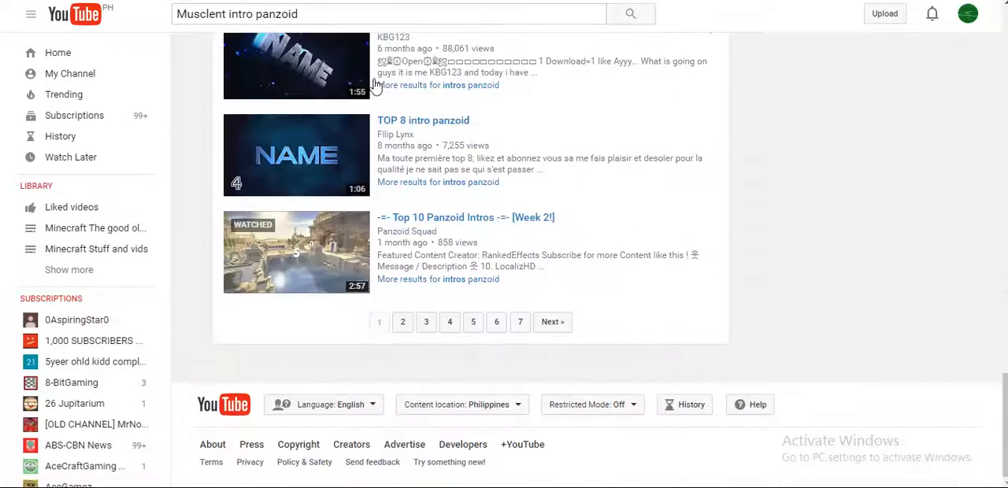
- Return to the Panzoid editor and play the glowing yellow text intro preview again
click(422, 120)
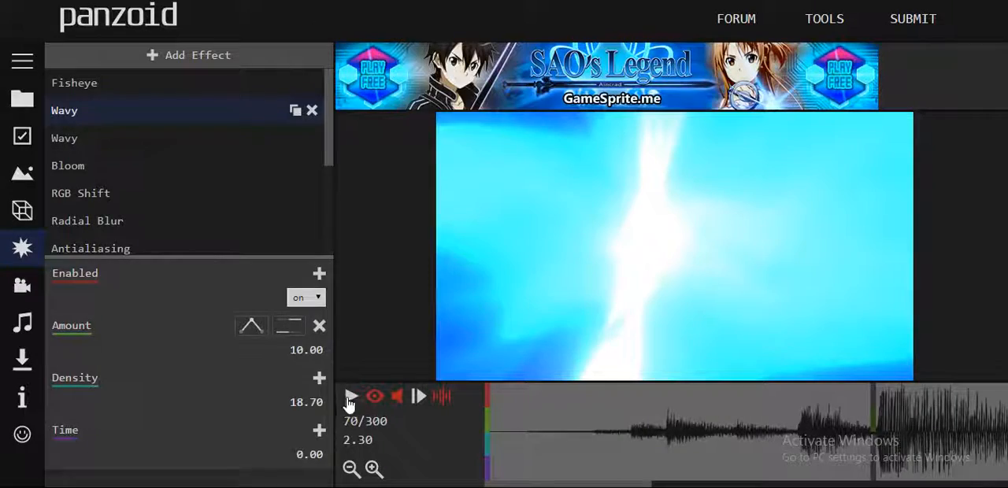
click(351, 397)
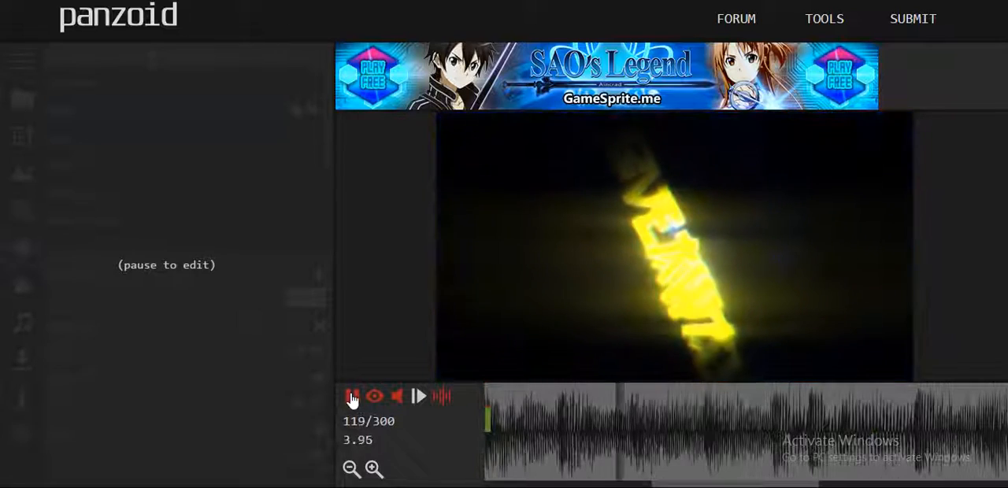